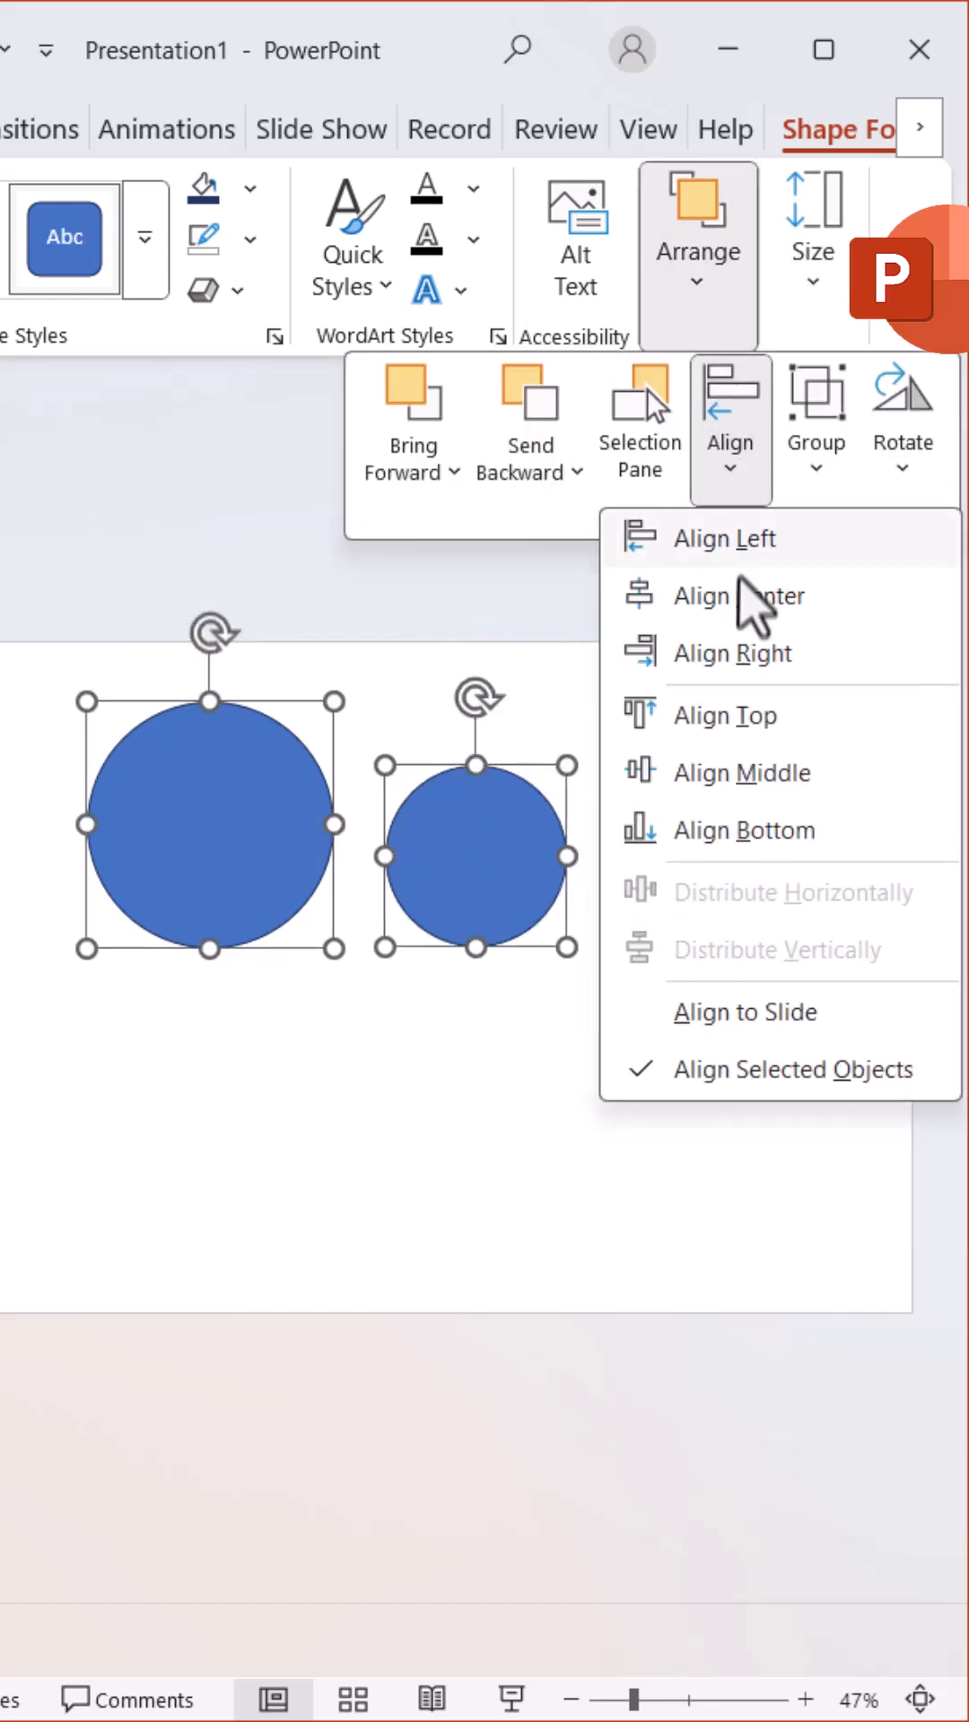
Align the small and large circles to a shared centre with Align Center and Align Middle
left_click(740, 596)
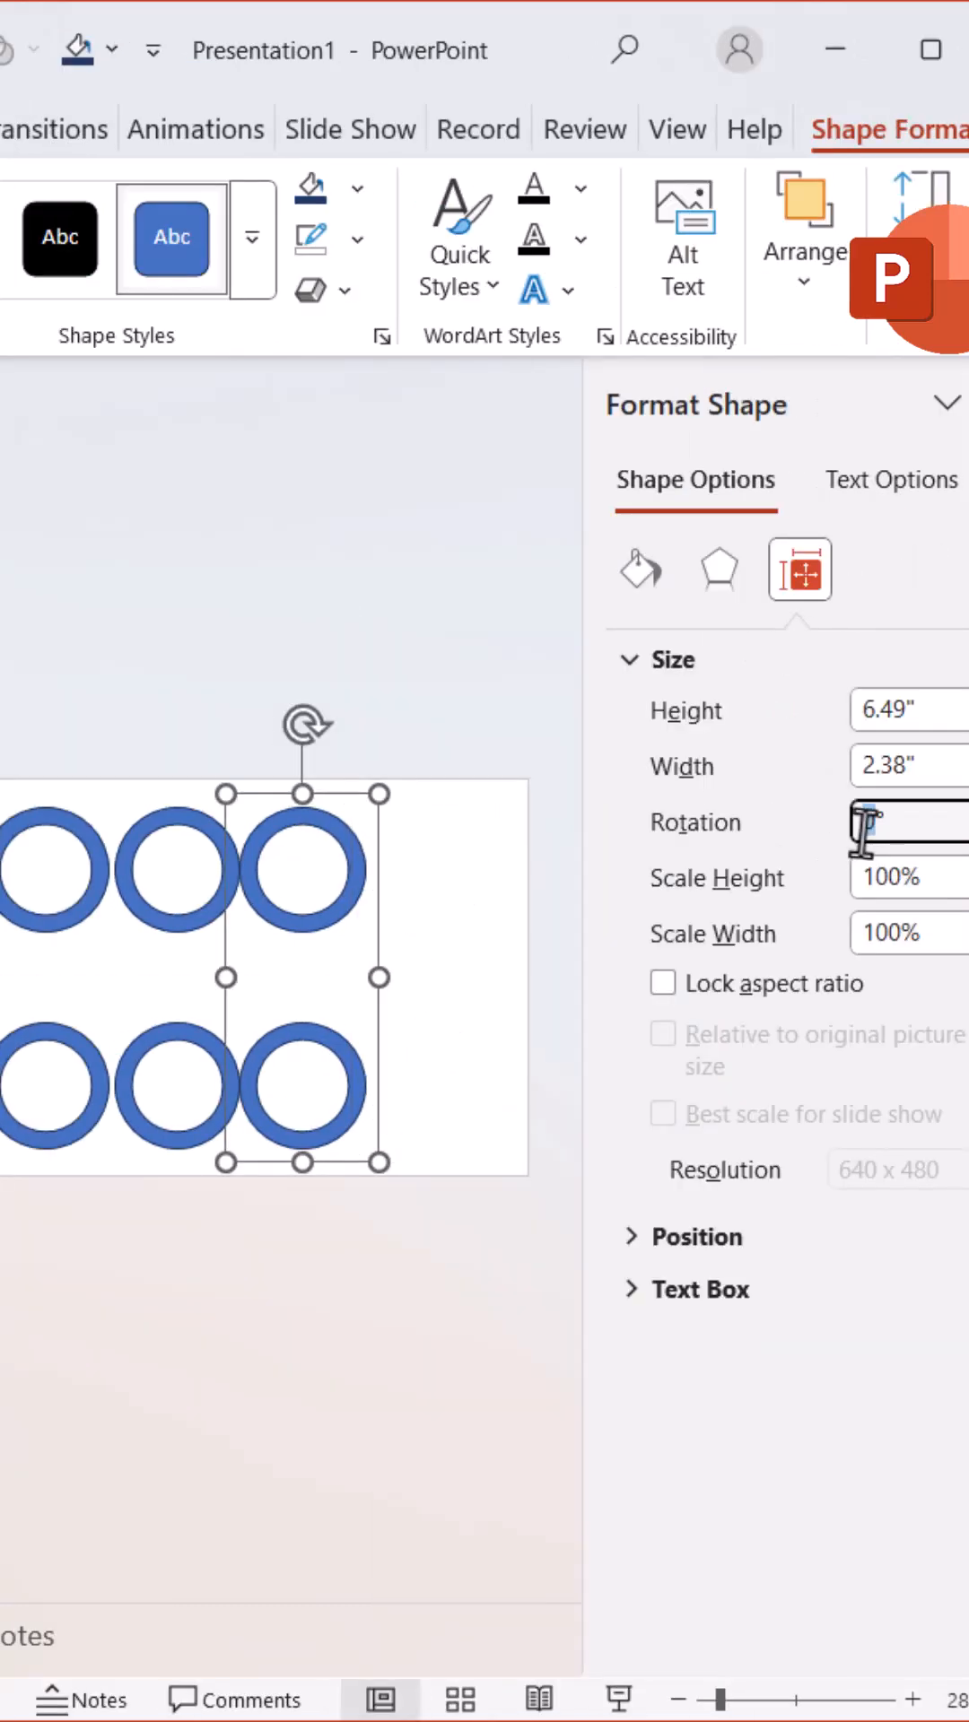
Rotate one ring pair to 60° and another pair to -60°
type("60")
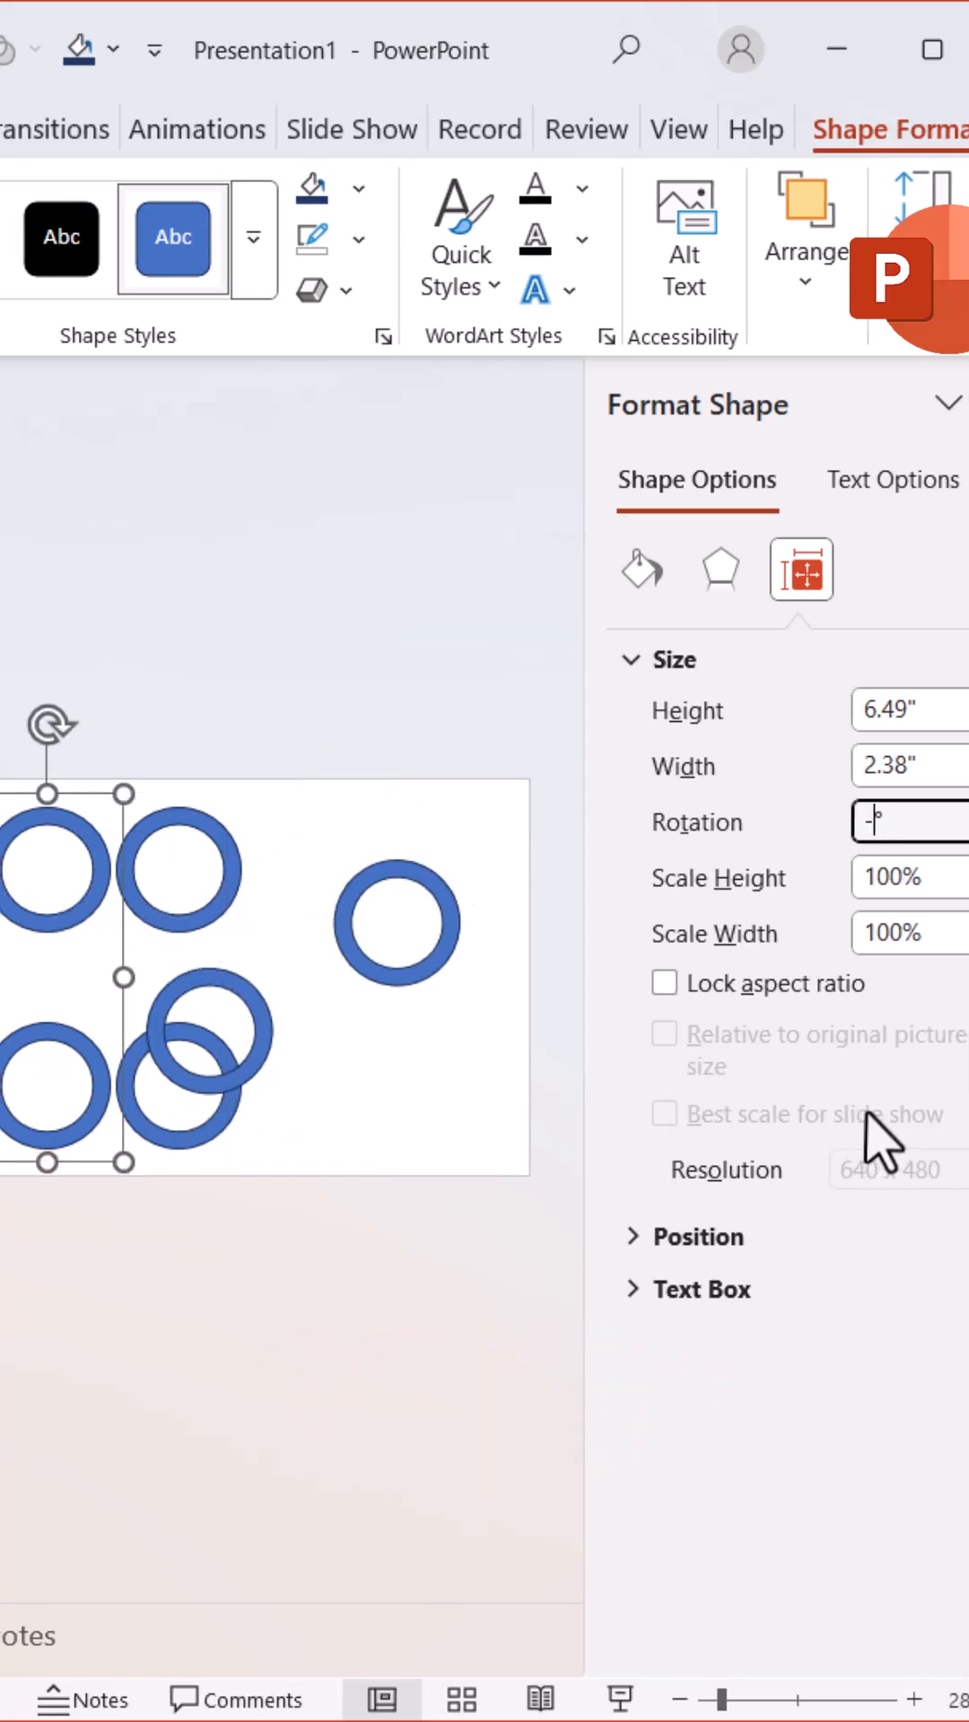
type("-60")
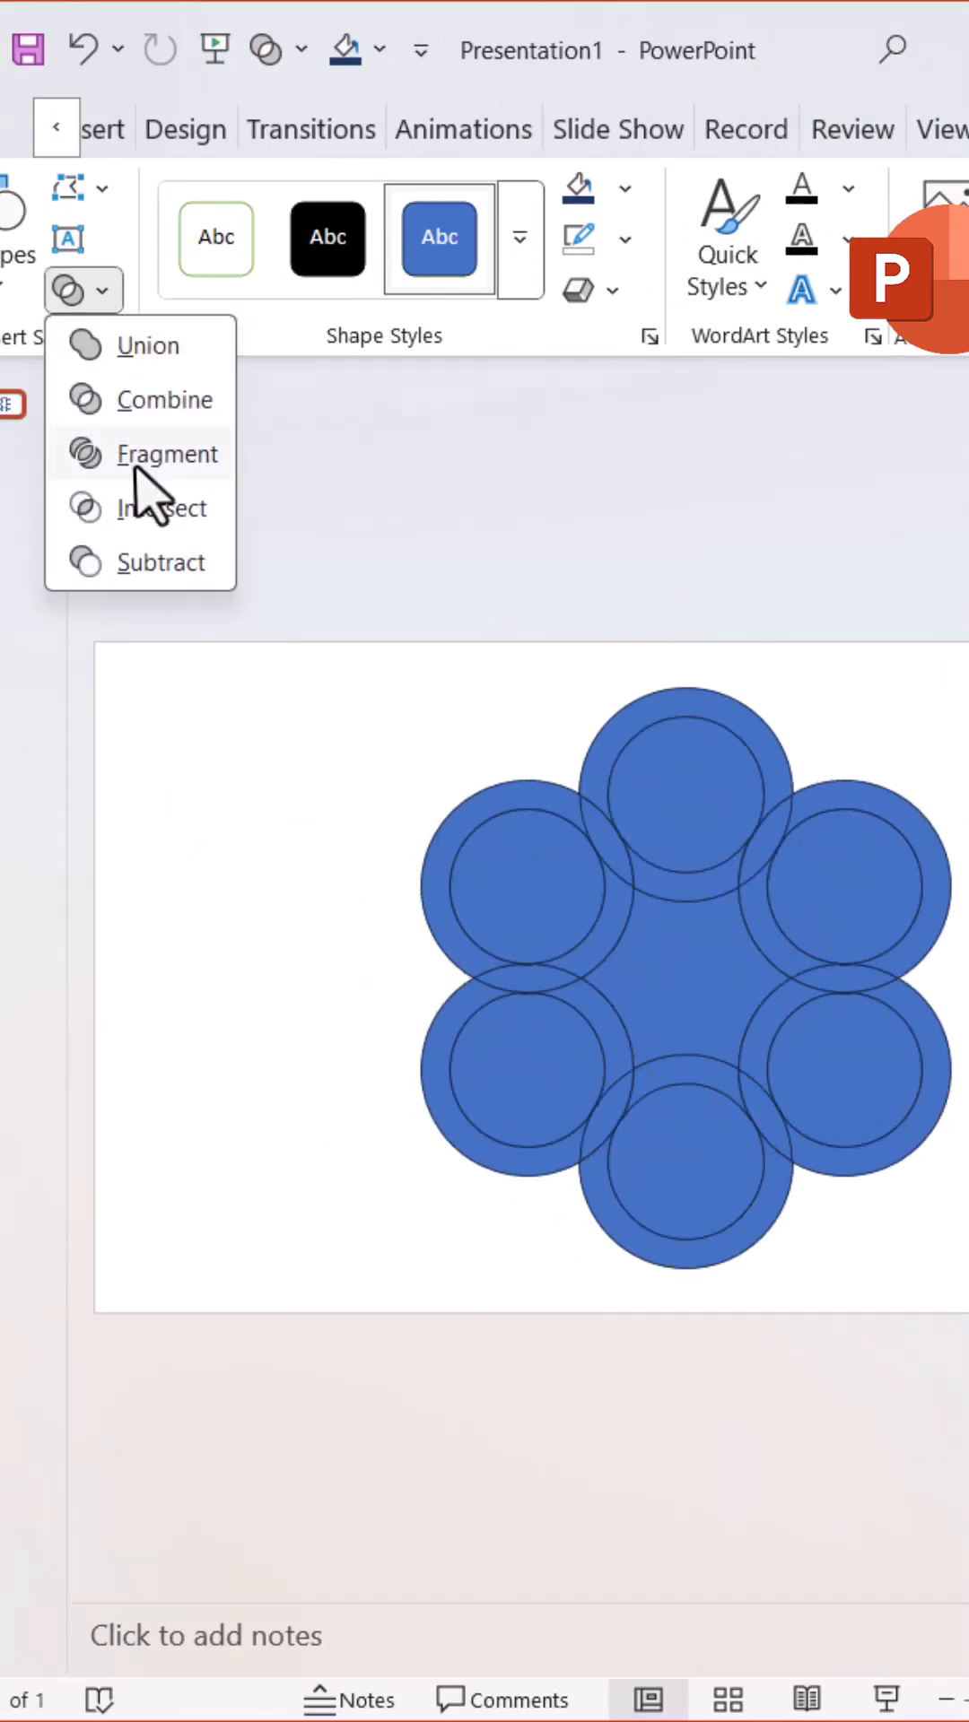
Apply Merge Shapes > Fragment to all six overlapping circles
left_click(171, 454)
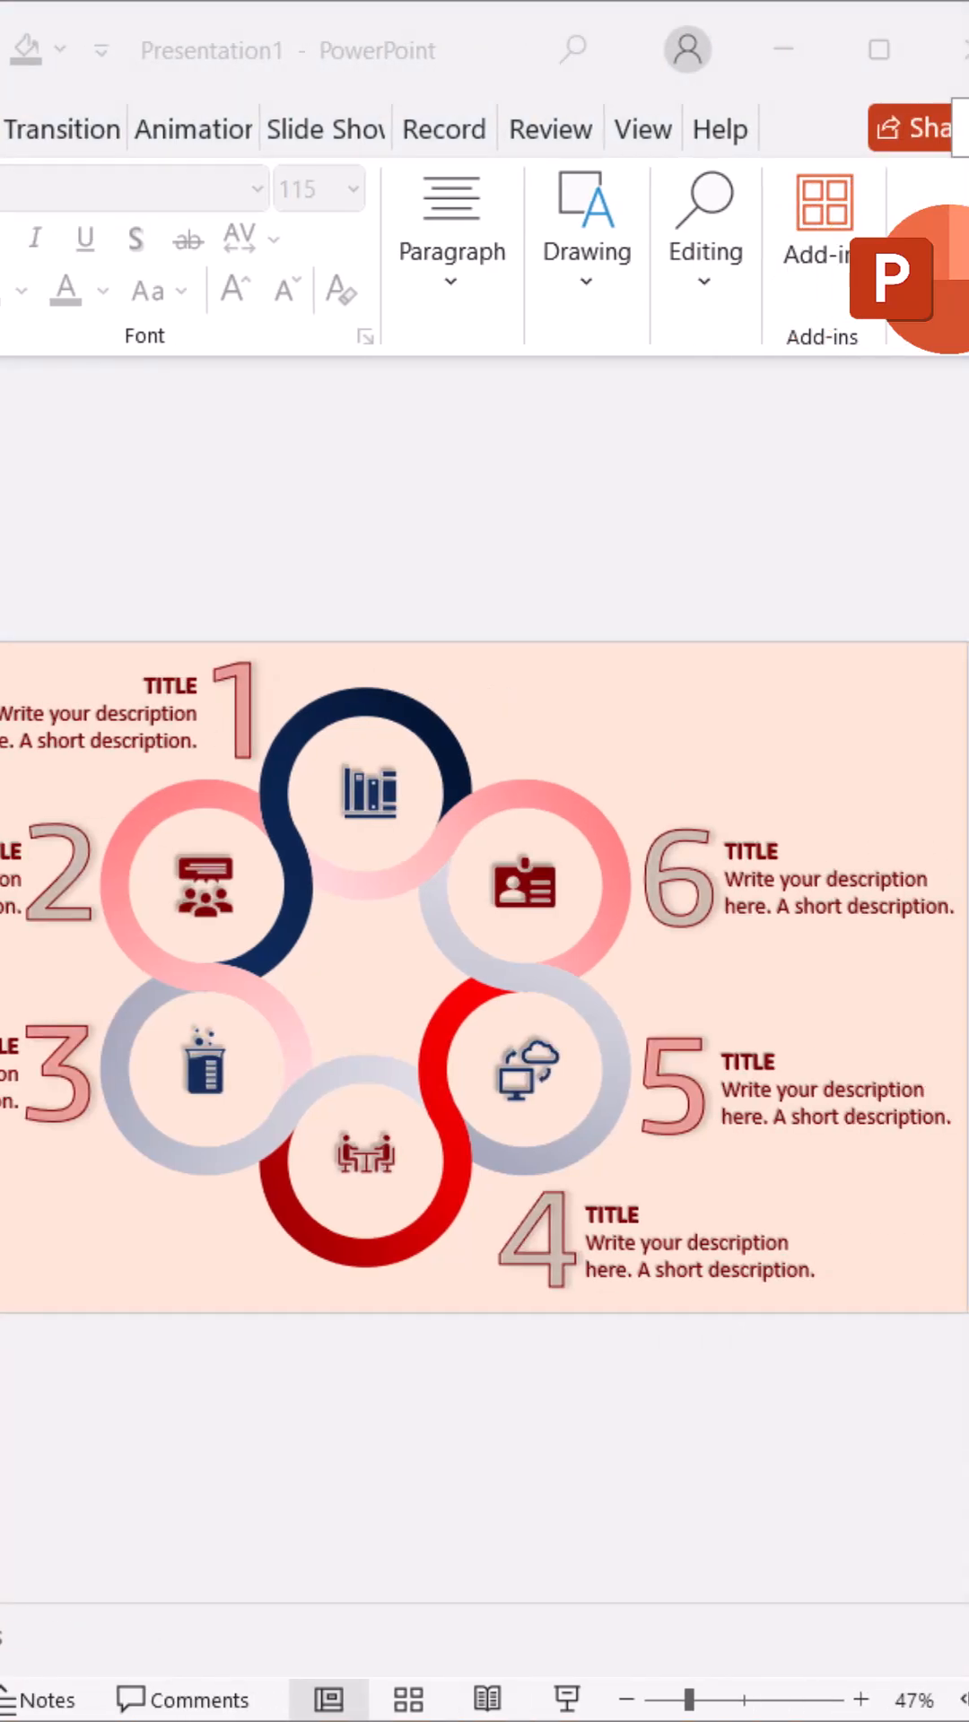
Give the ring icons a Zoom entrance animation from the Animations gallery
left_click(512, 128)
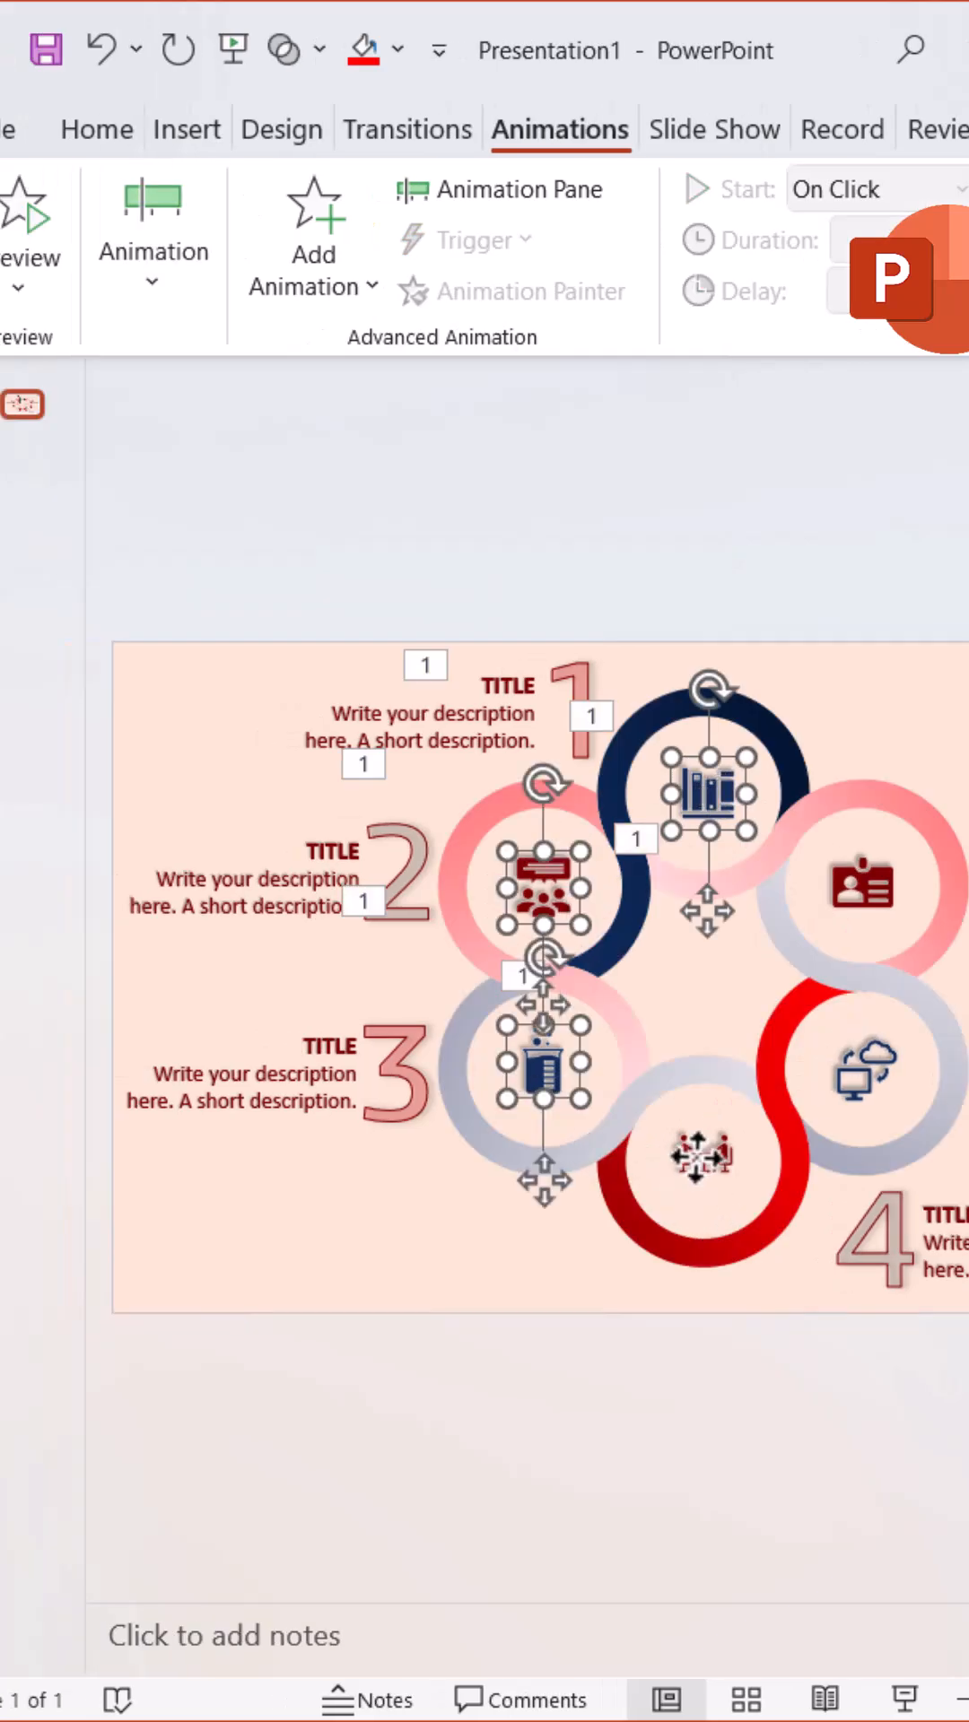
left_click(152, 251)
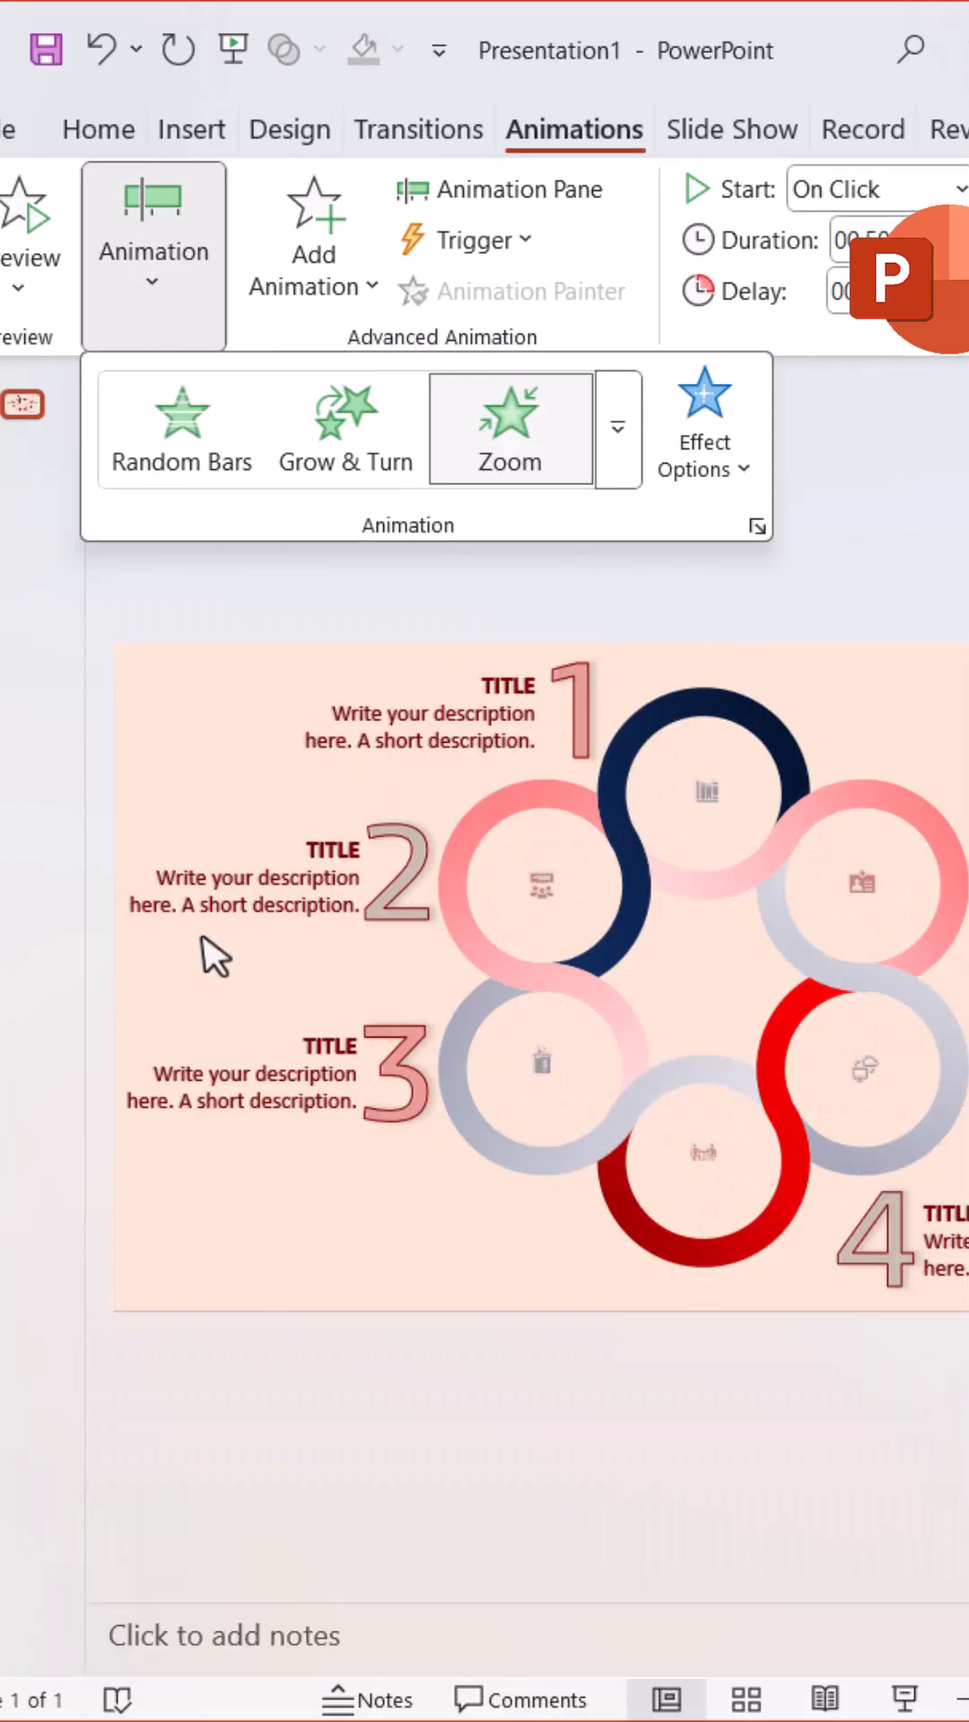